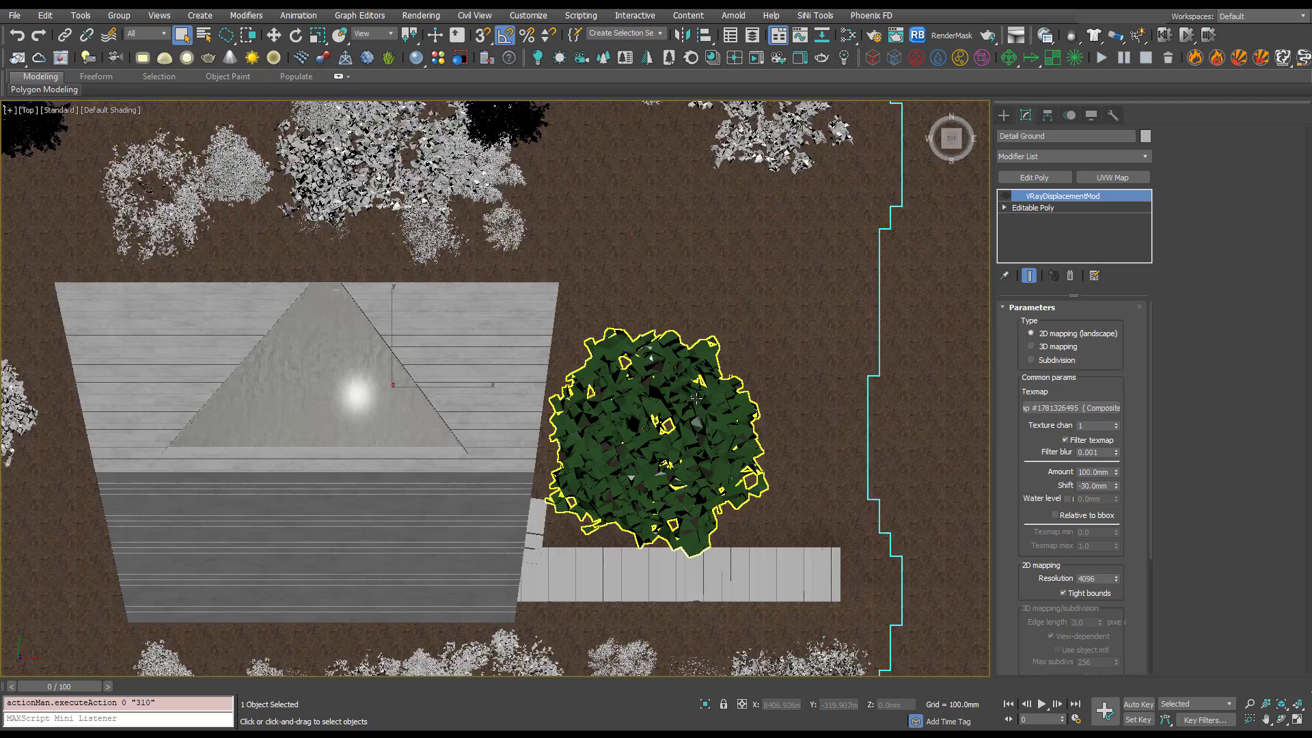
mouse_move(698, 397)
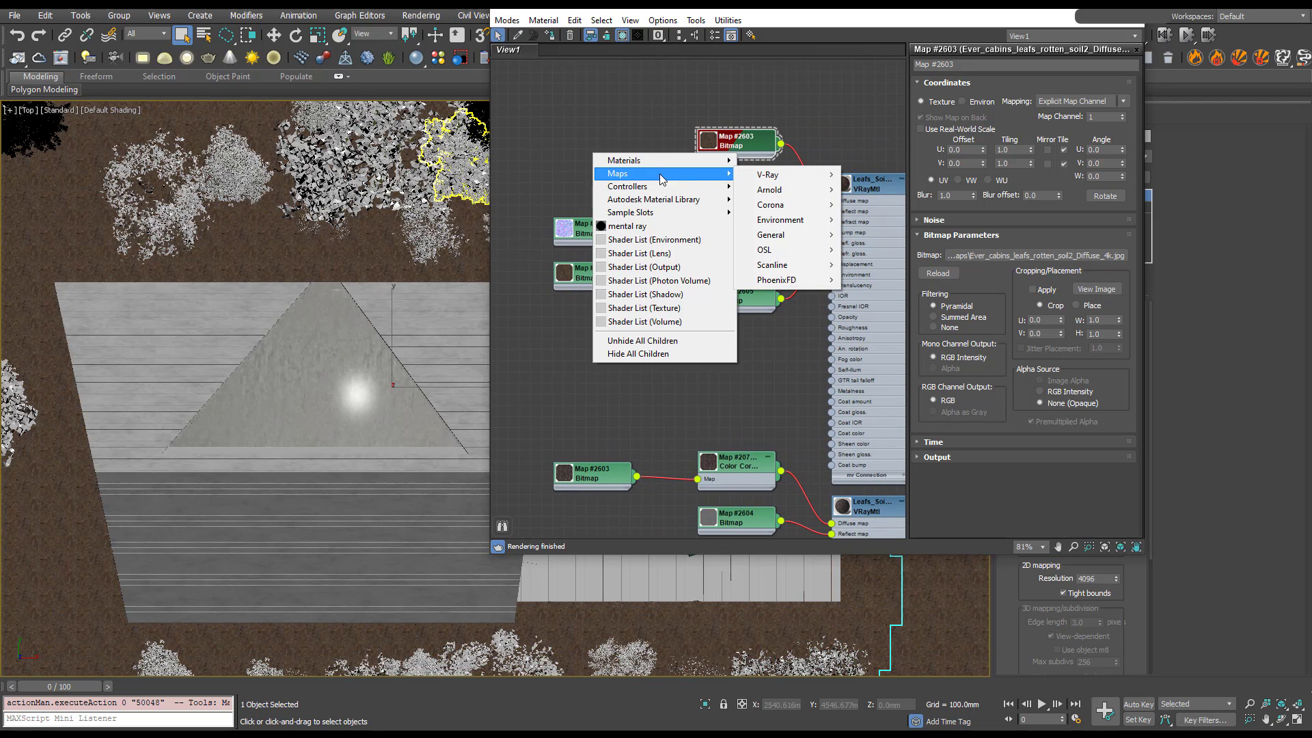
Add a VRayUVWRandomizer and wire its output into a new VRayBitmap's Mapping source.
left_click(767, 173)
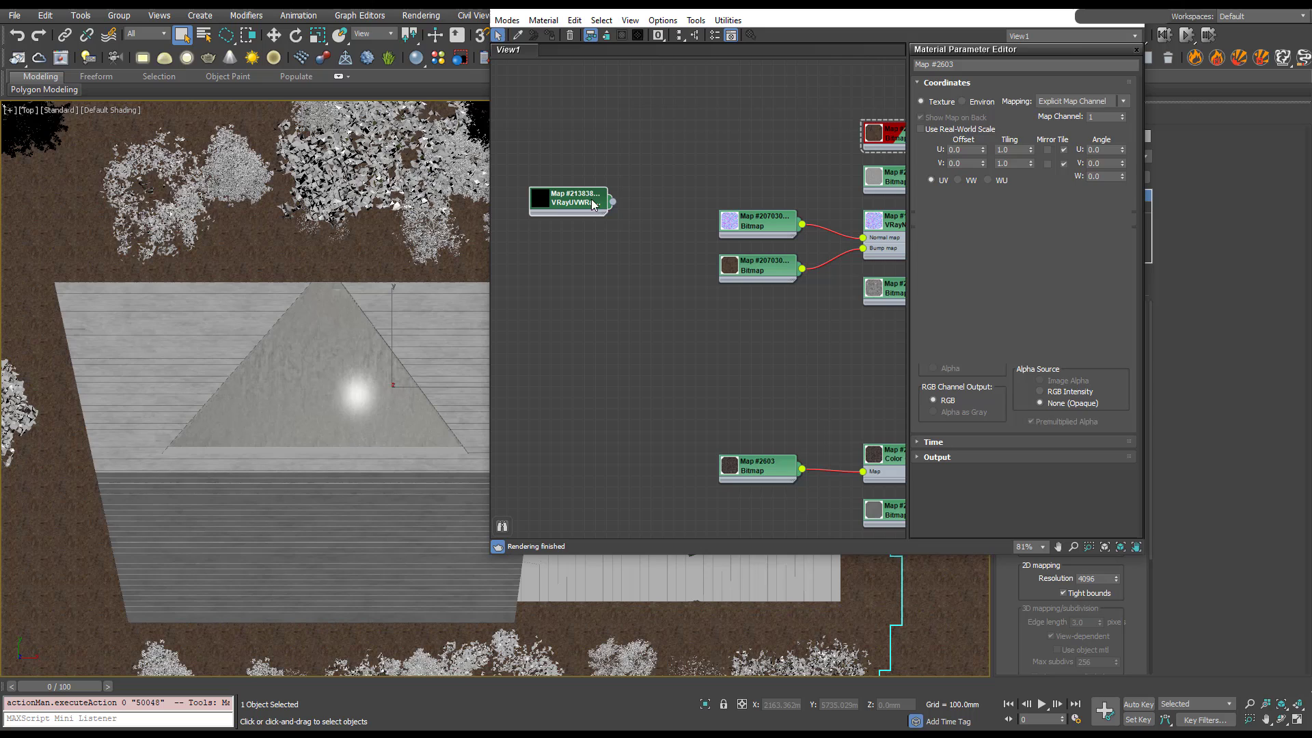
left_click(571, 199)
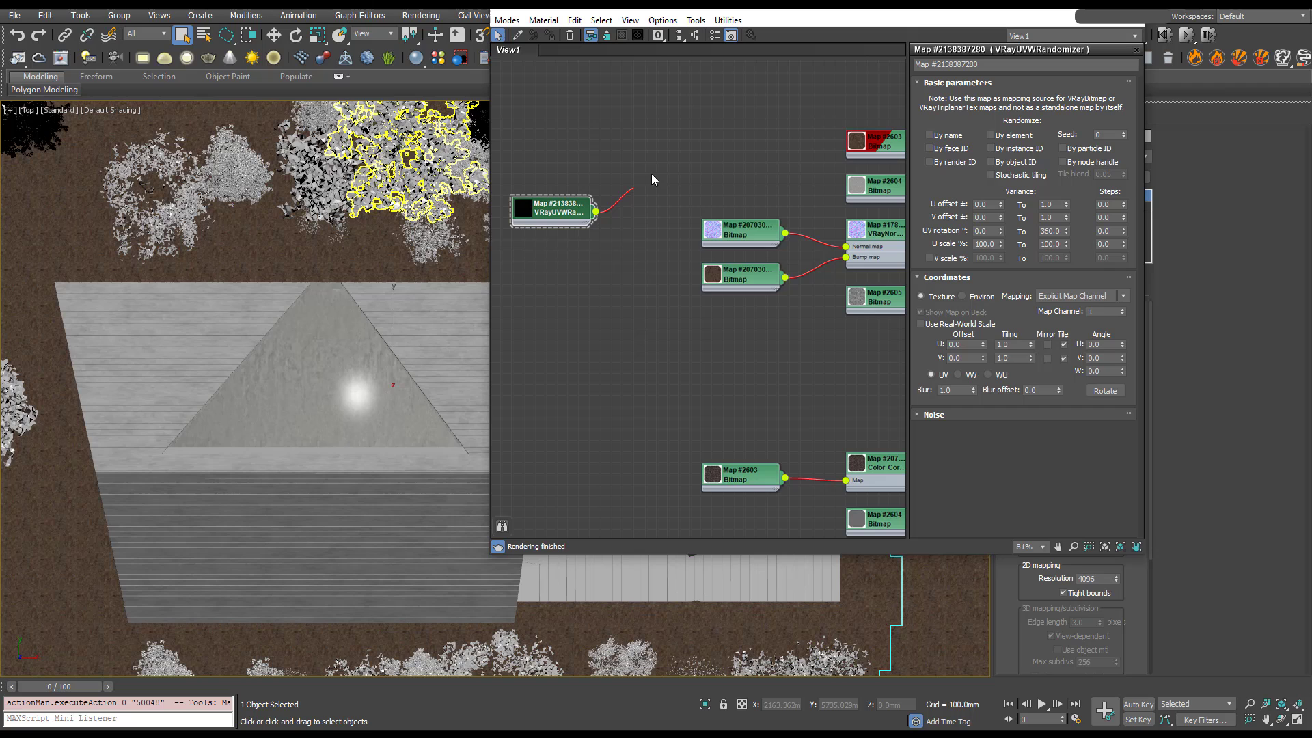
left_click(653, 178)
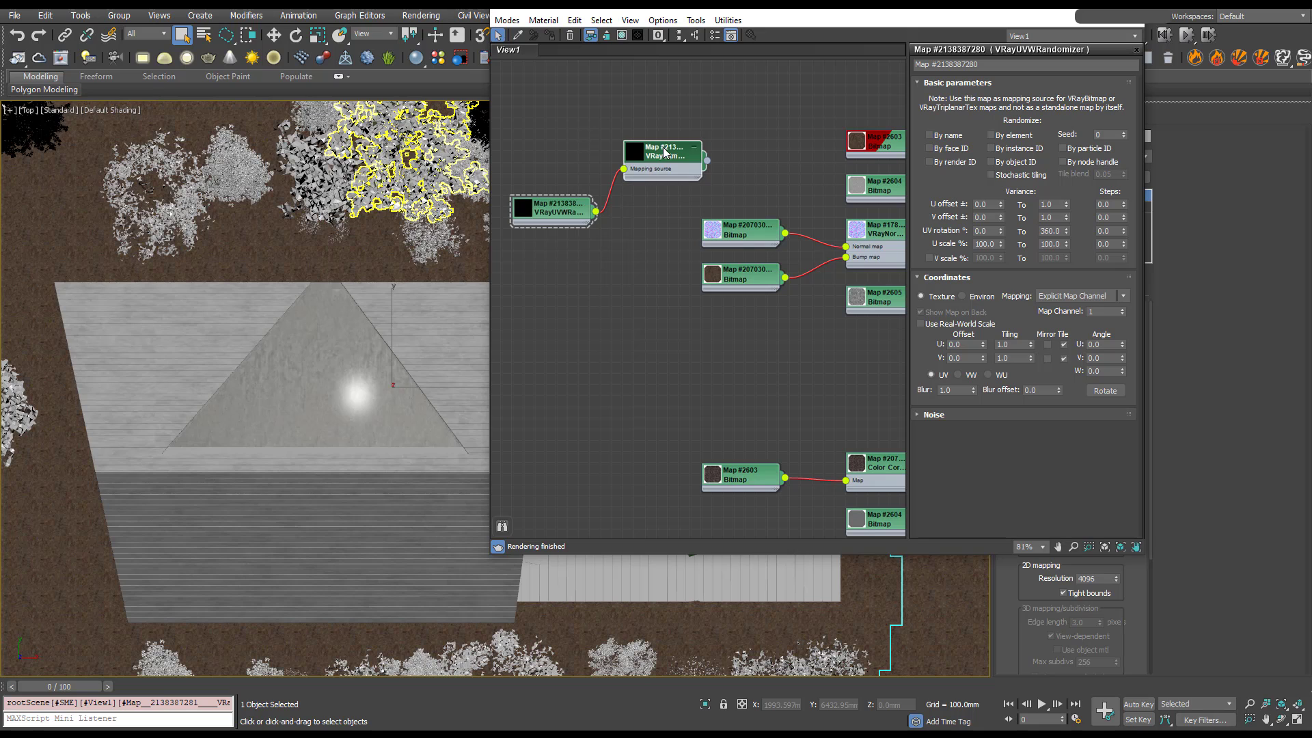
Scroll the graph to reveal more of the ground material's bitmap nodes.
scroll("down", 3)
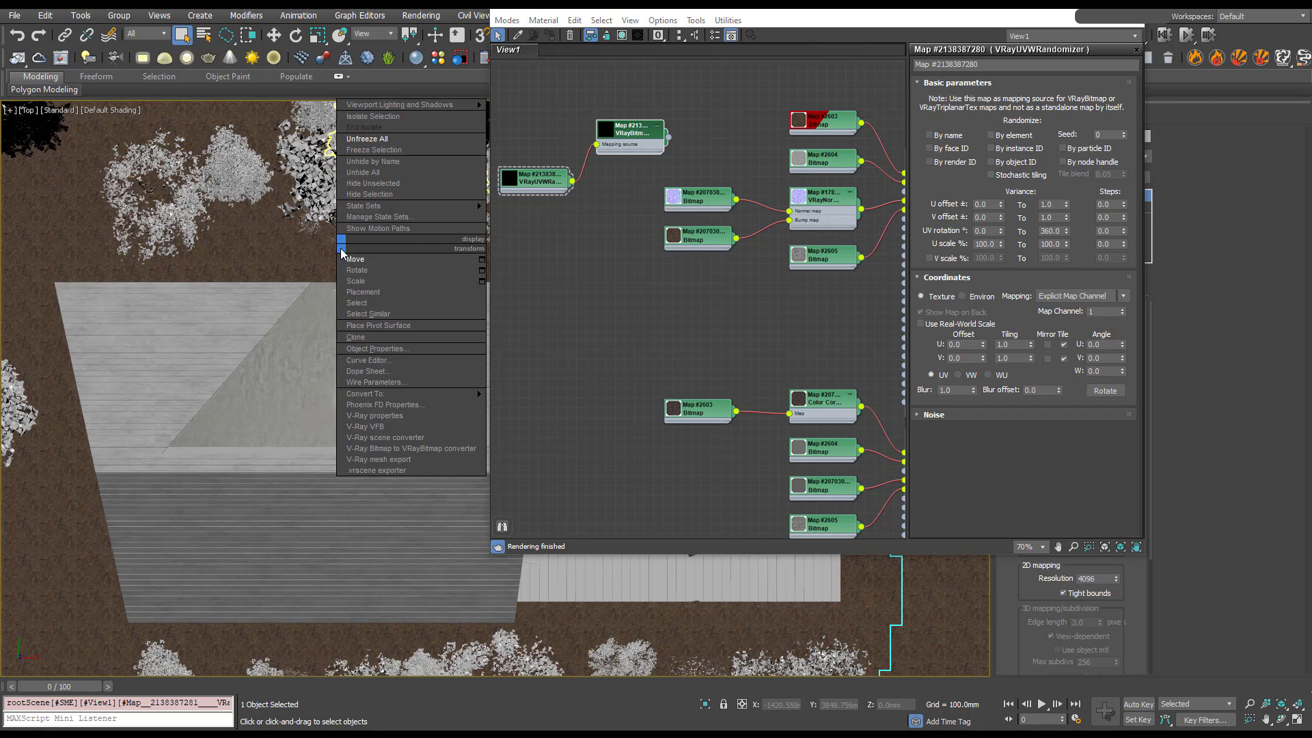
mouse_move(450, 459)
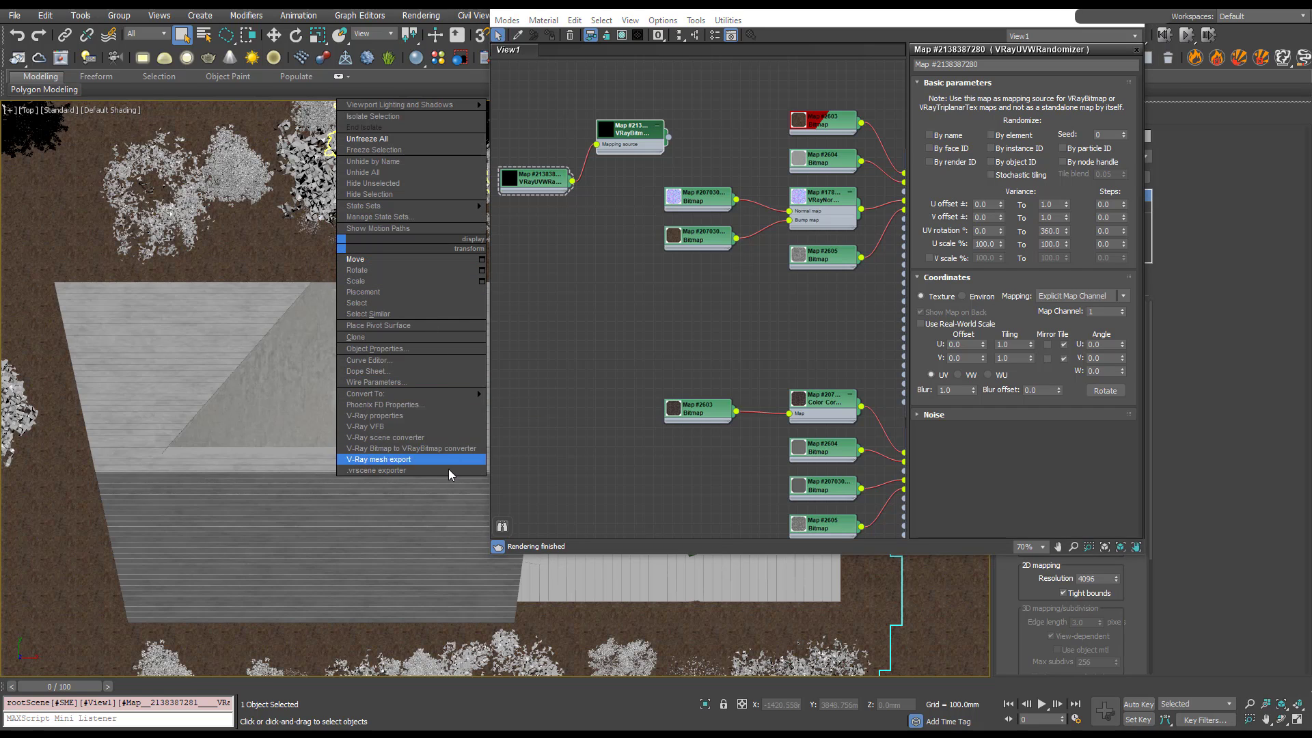
mouse_move(433, 452)
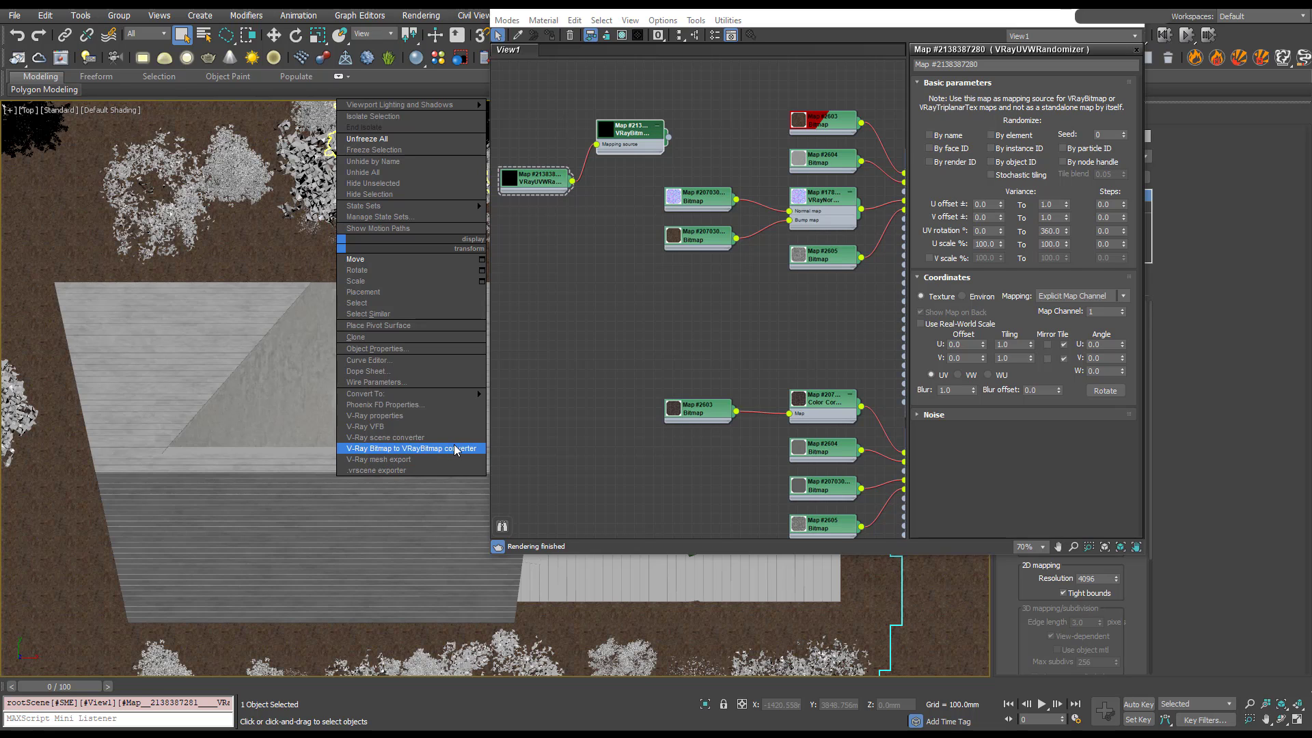
Run the V-Ray Bitmap to VRayBitmap converter on all scene materials.
left_click(411, 448)
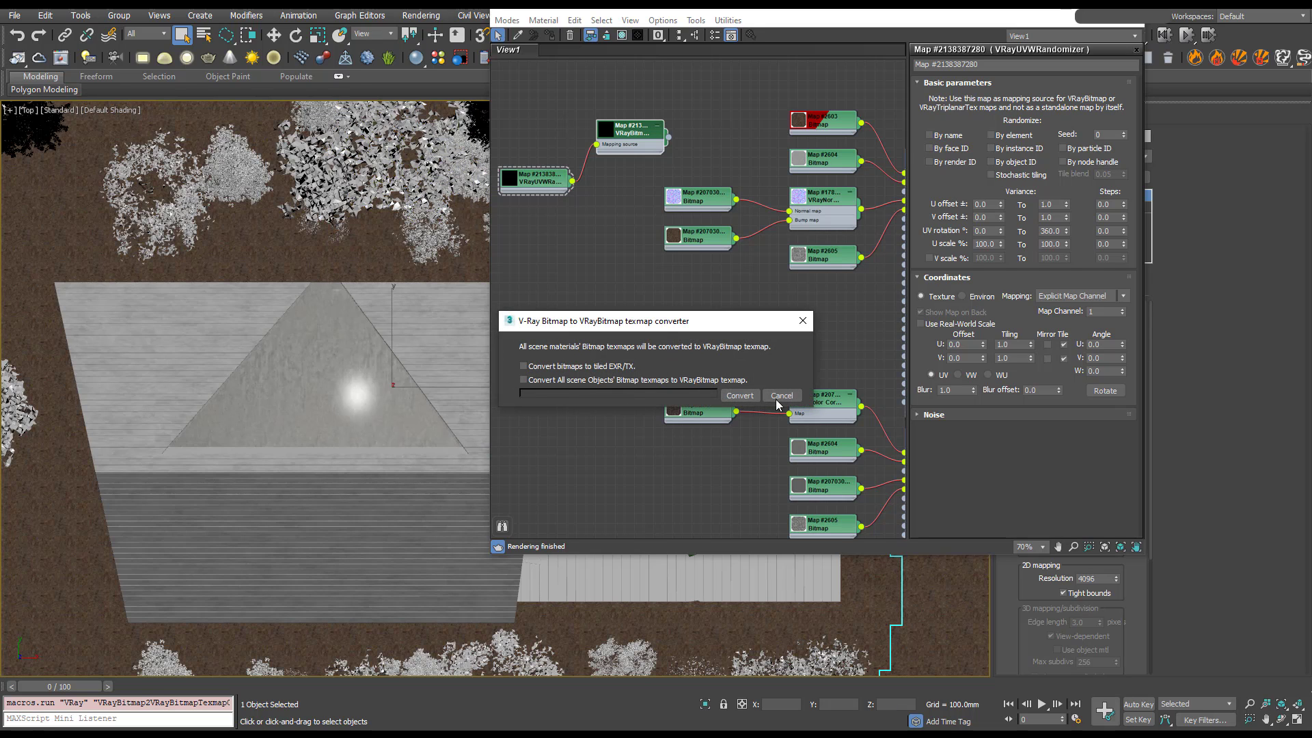
left_click(739, 395)
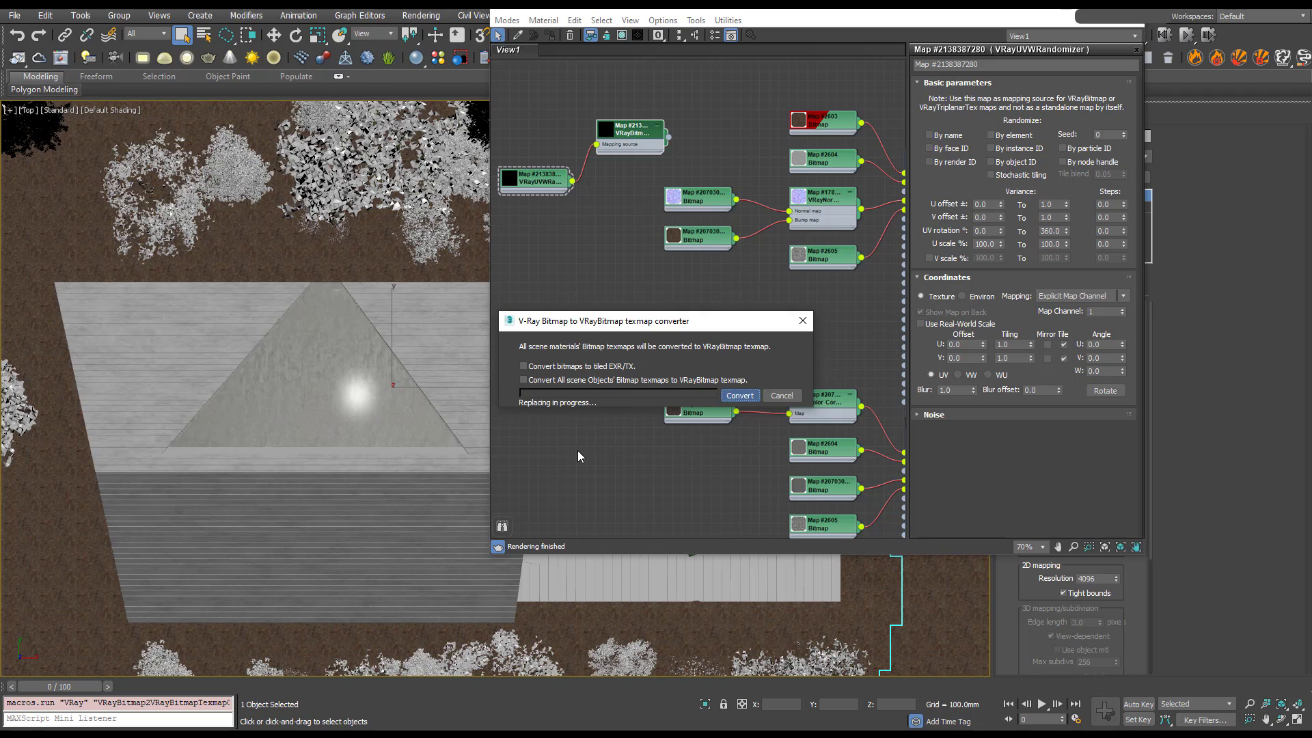
left_click(739, 395)
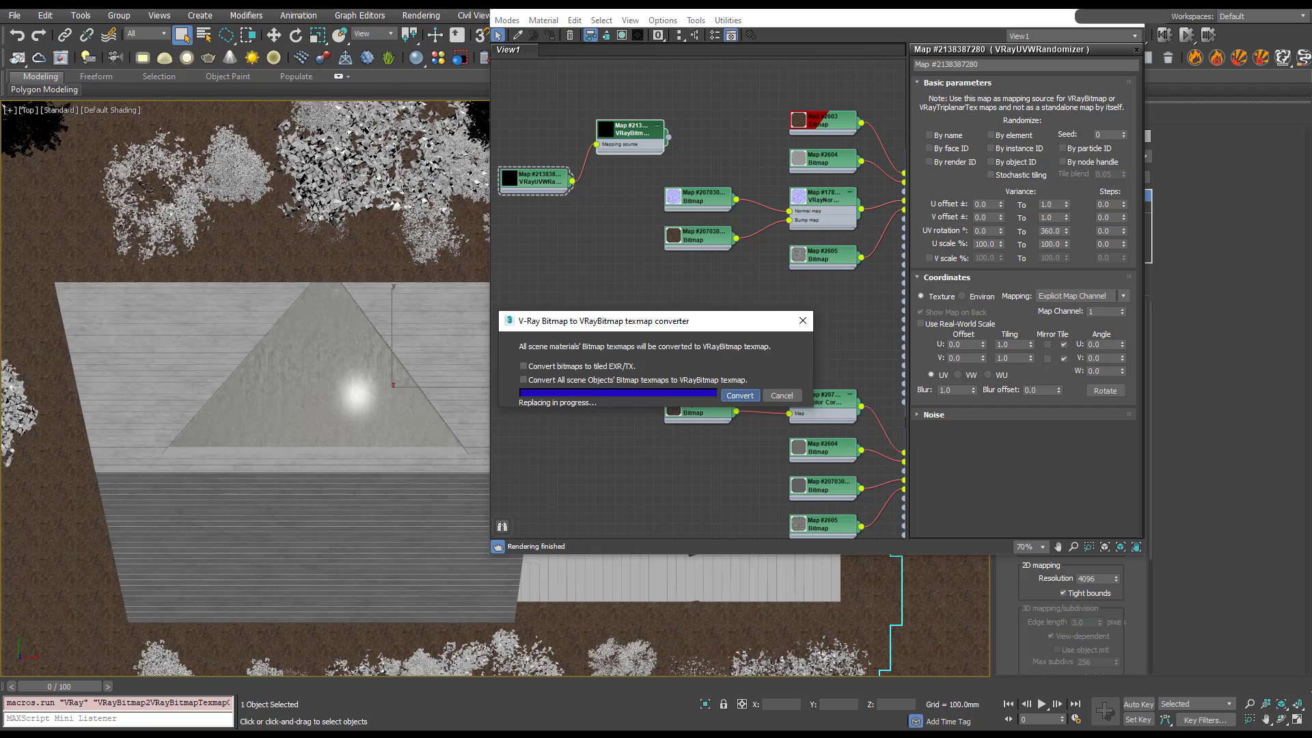
left_click(737, 395)
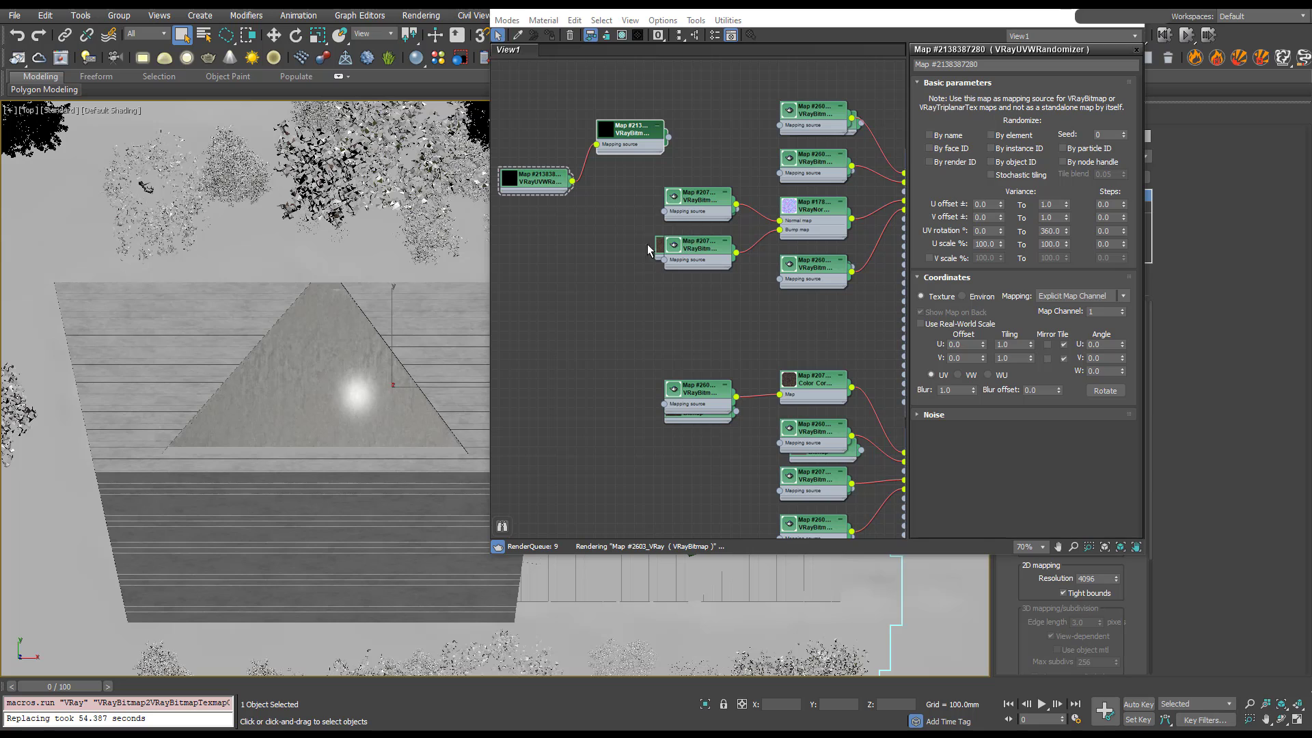
Bring up the quad menu to render the top view with V-Ray.
right_click(697, 247)
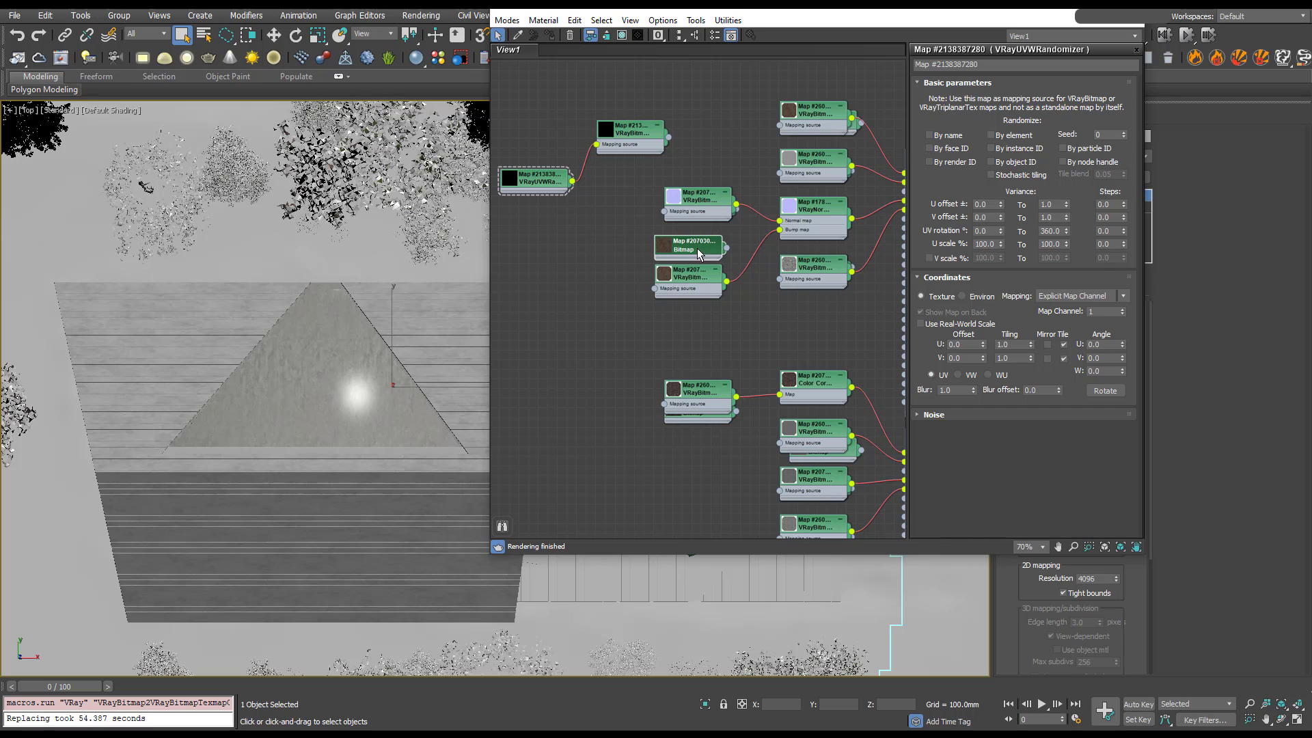
mouse_move(639, 276)
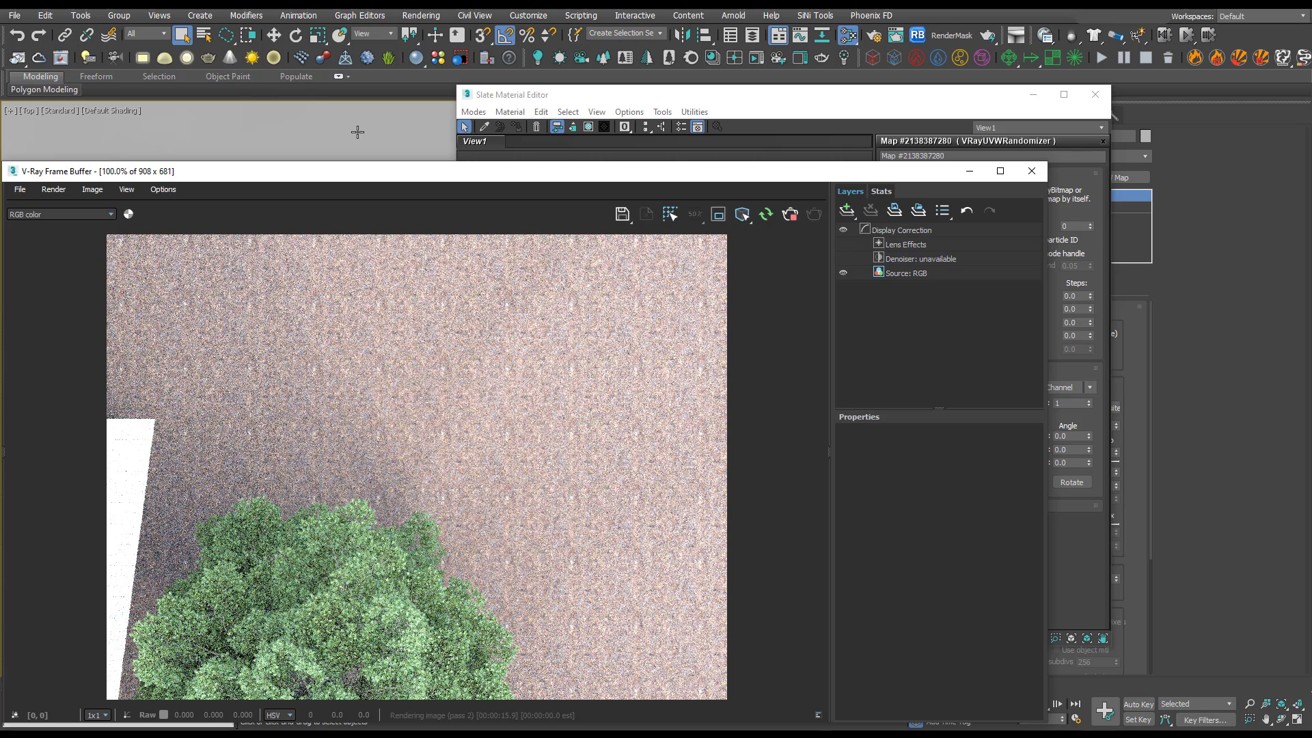
mouse_move(526, 470)
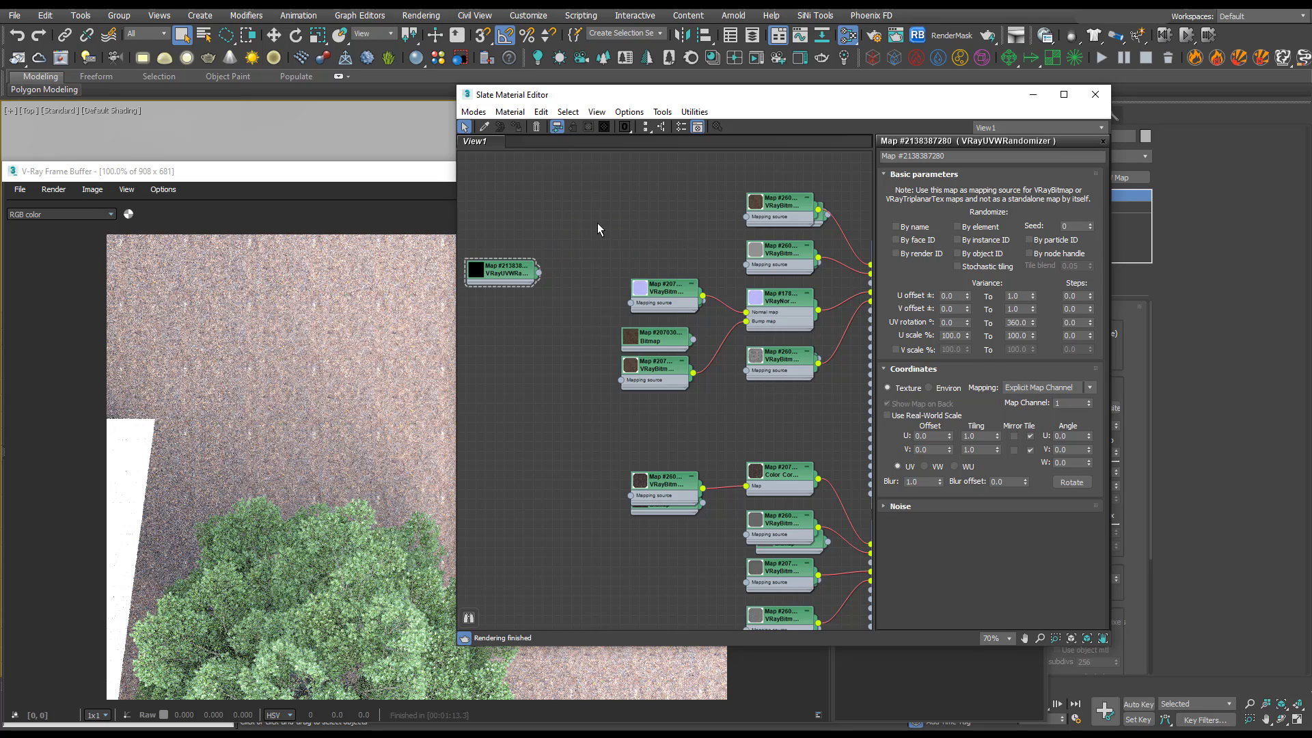
mouse_move(680, 315)
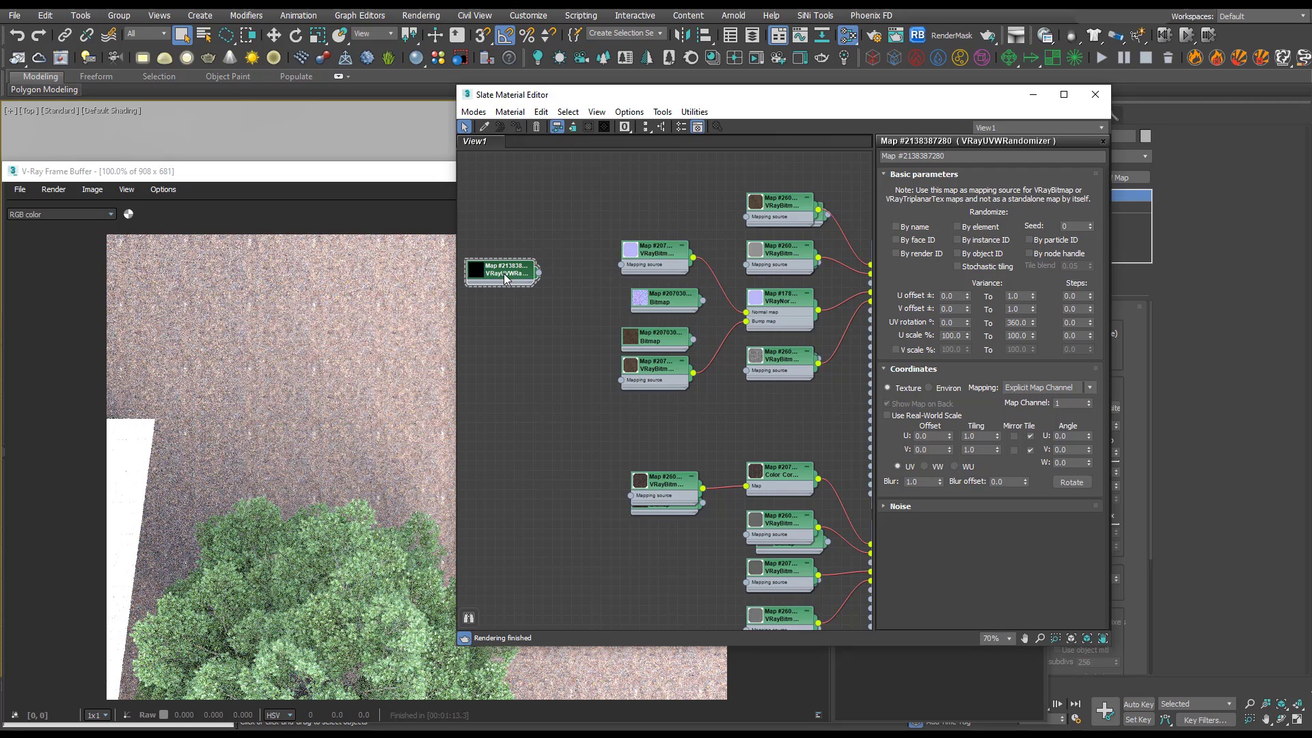
Enable Stochastic tiling on the VRayUVWRandomizer feeding the VRayBitmaps.
left_click(959, 267)
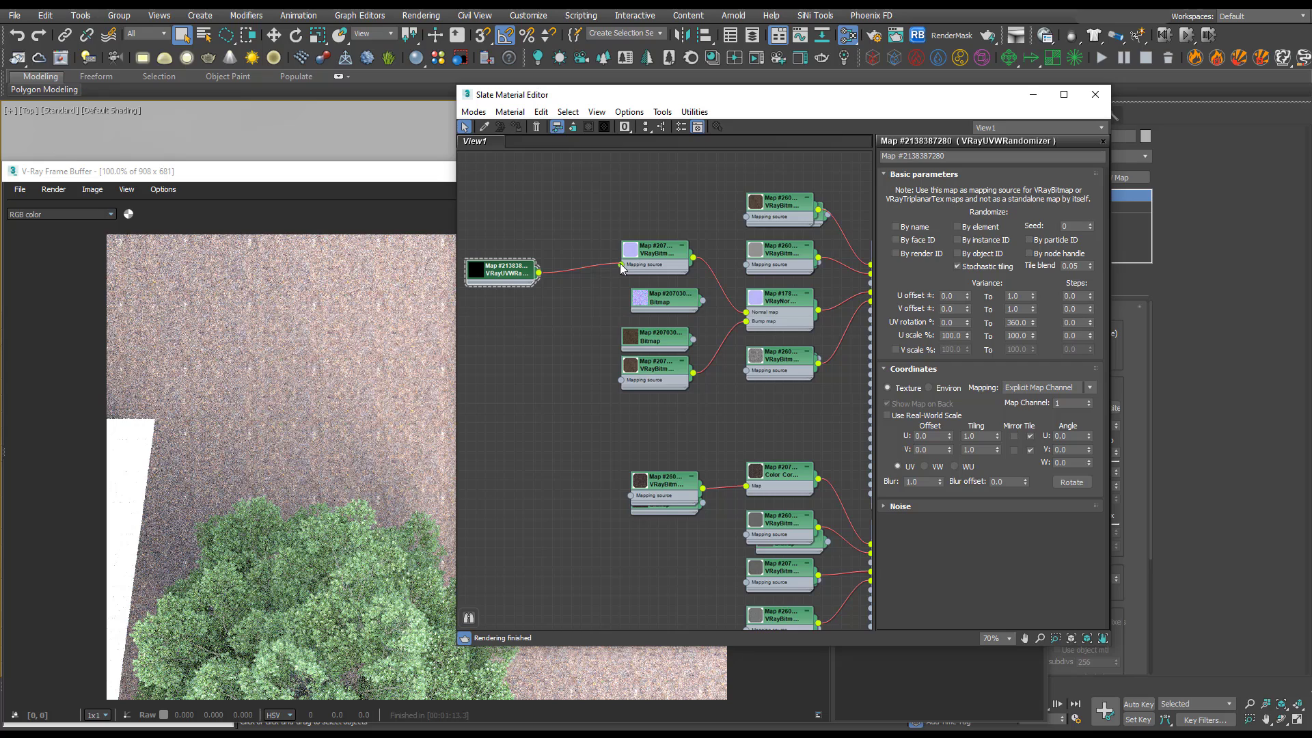
mouse_move(678, 308)
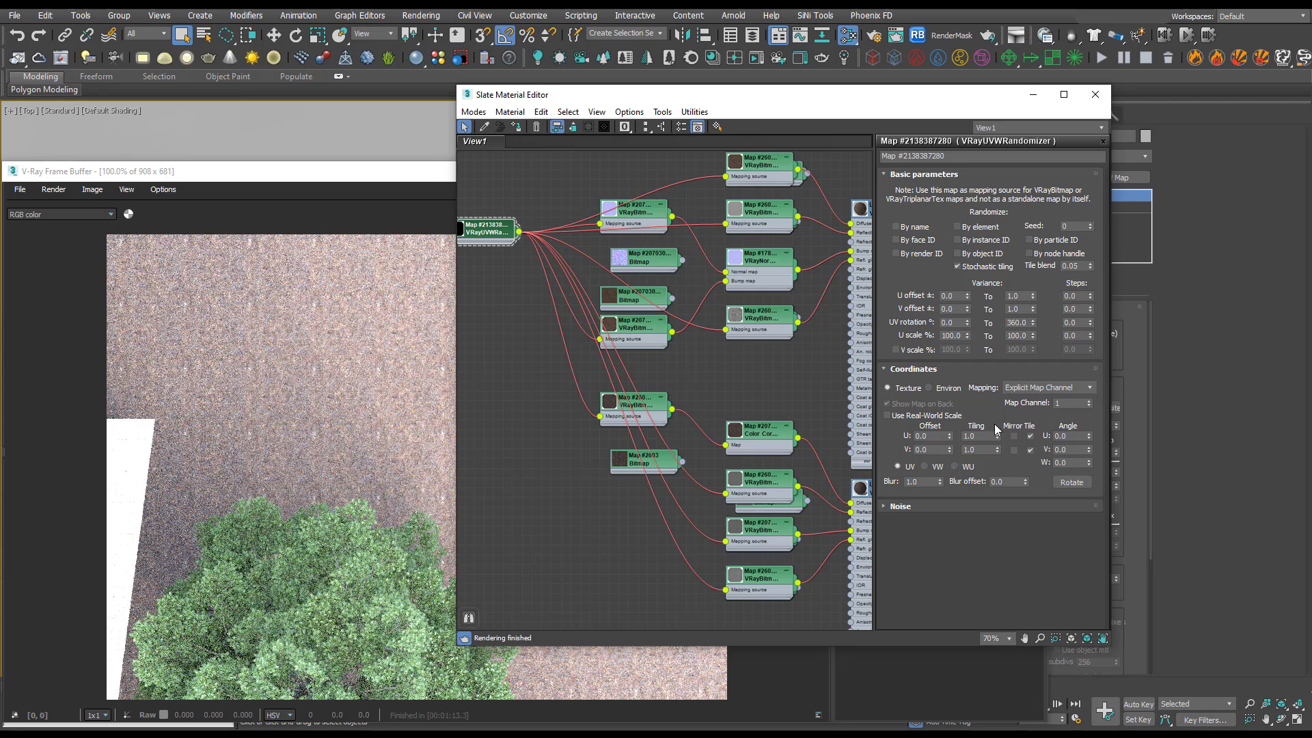
mouse_move(773, 445)
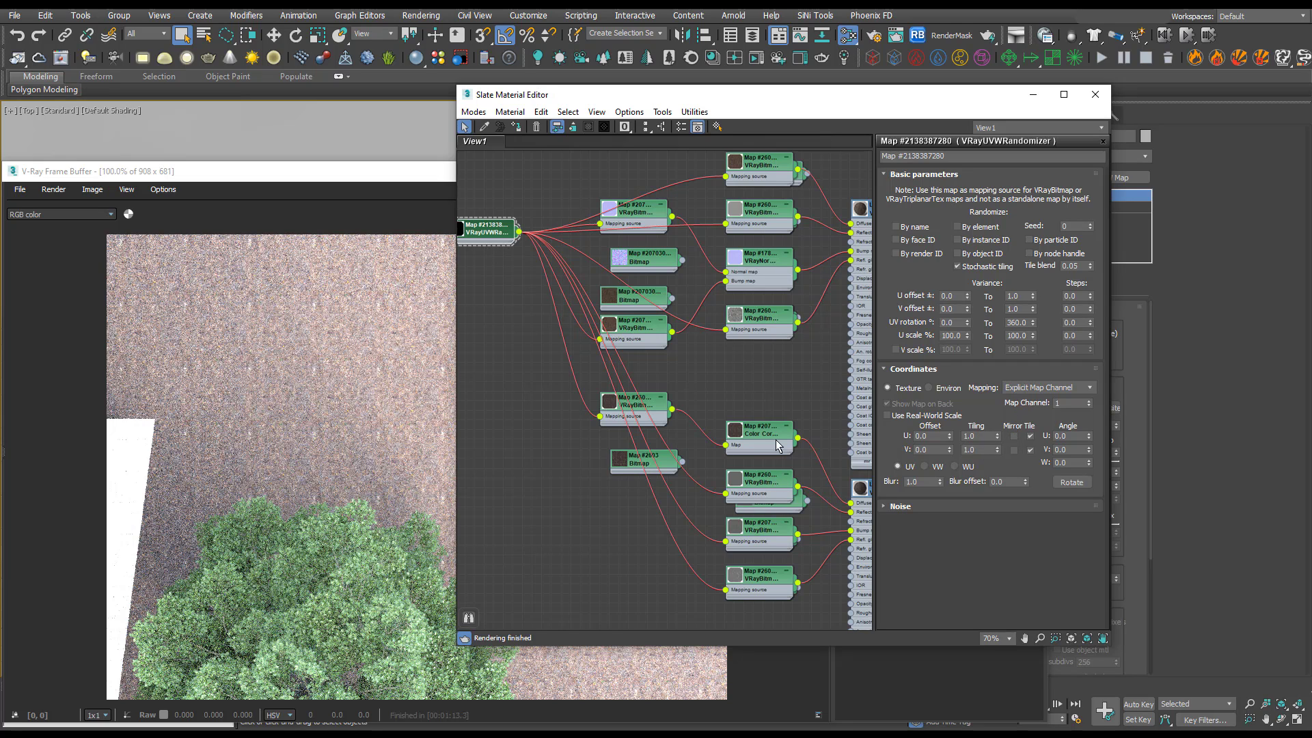
mouse_move(740, 366)
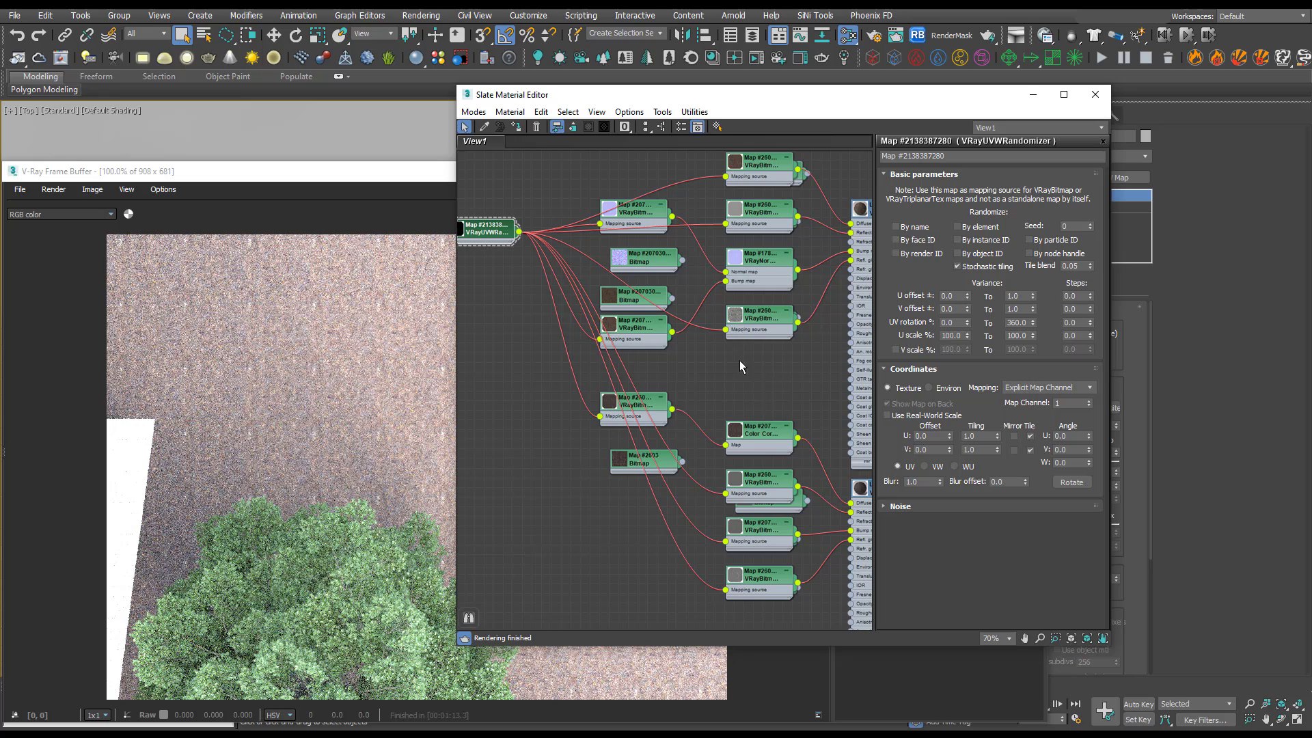
mouse_move(932, 292)
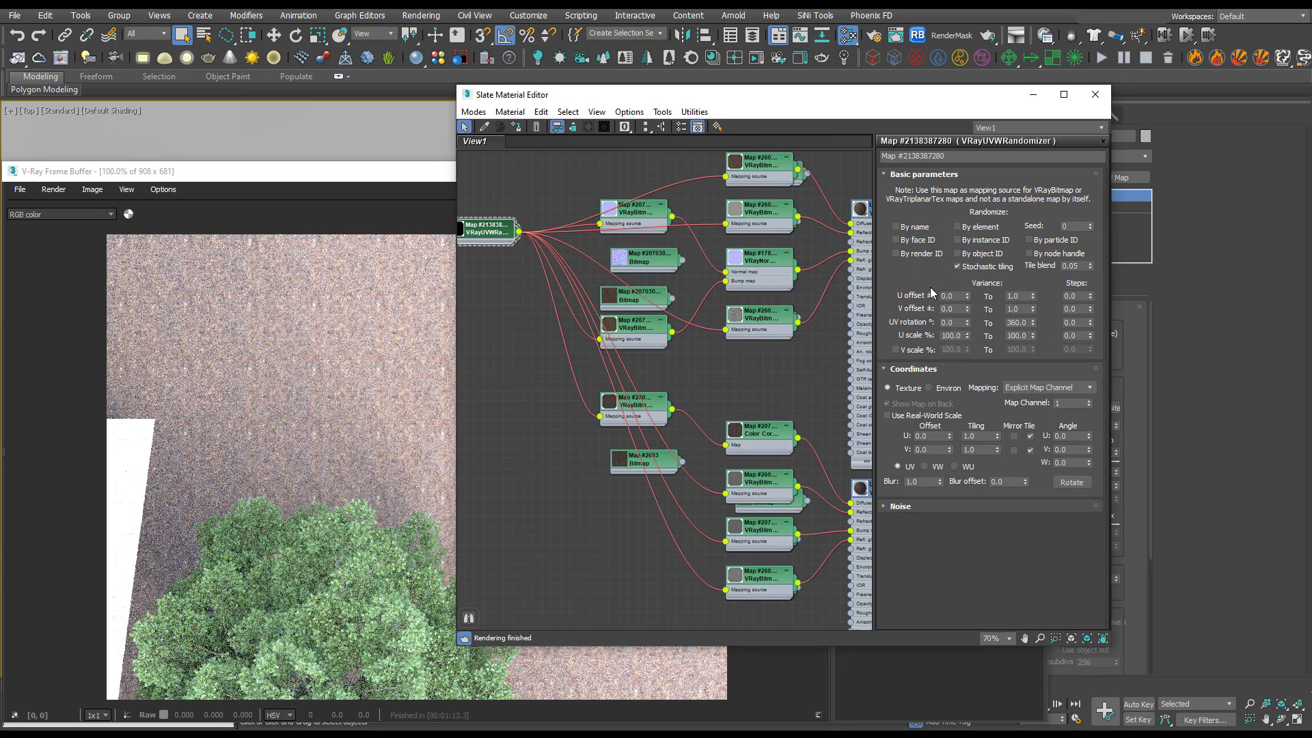
mouse_move(297, 146)
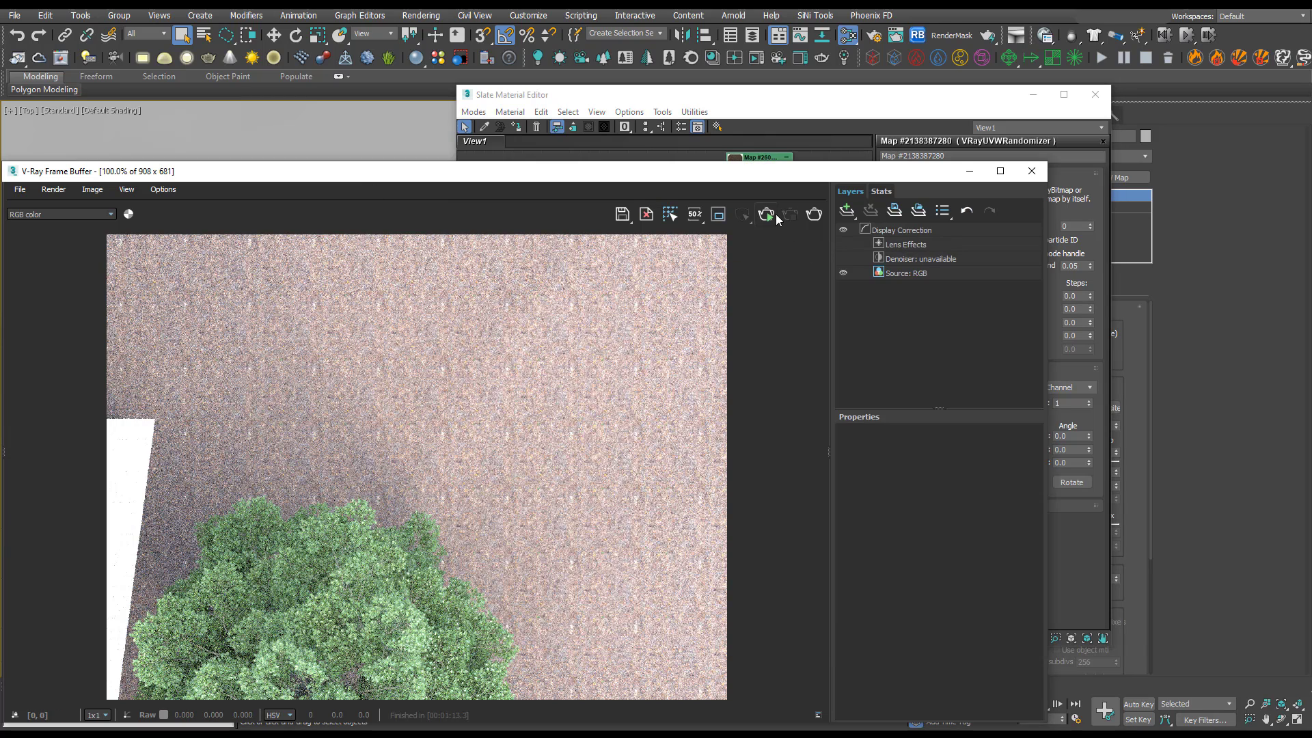
mouse_move(691, 525)
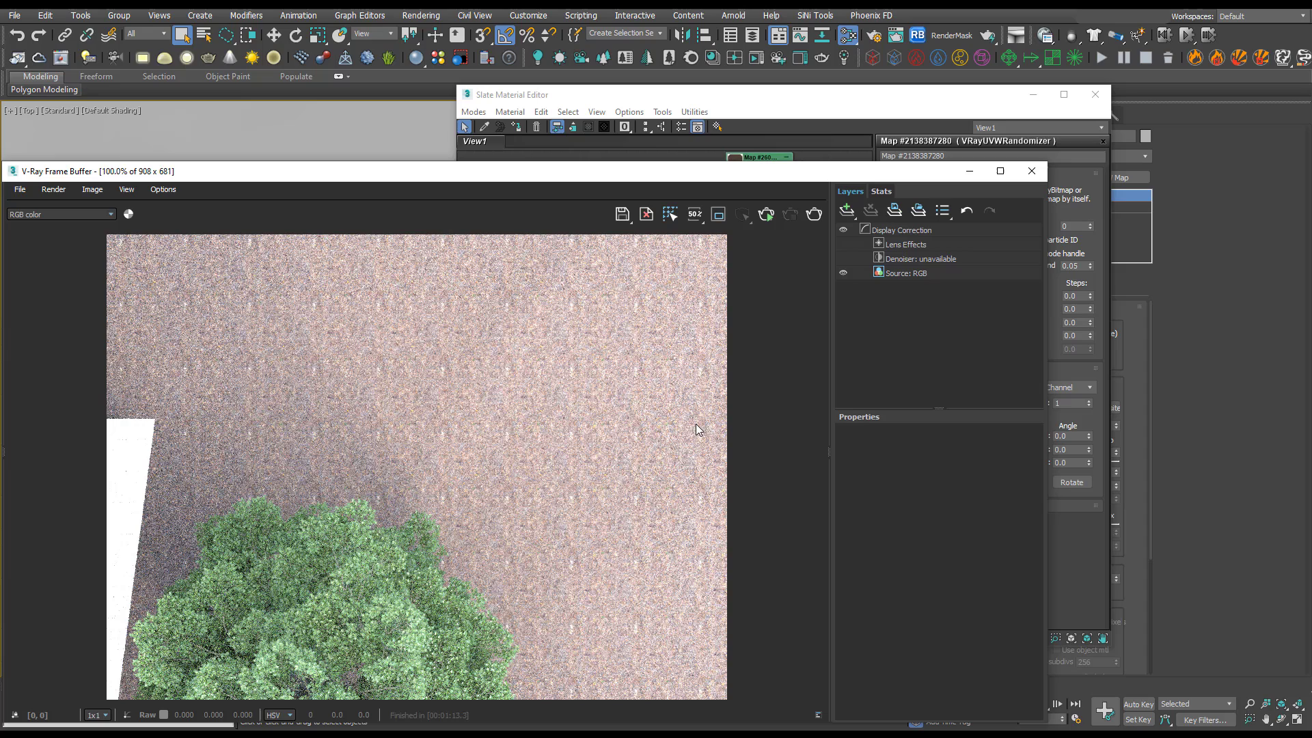
mouse_move(750, 346)
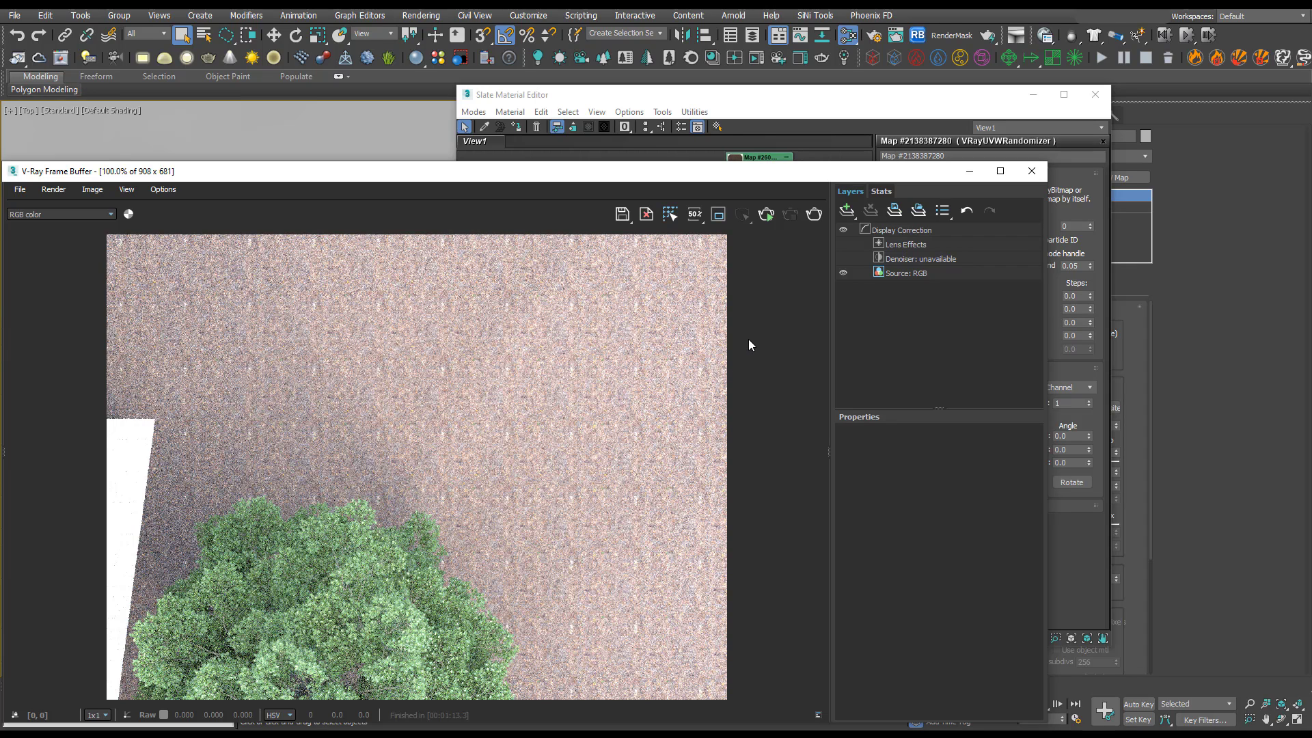